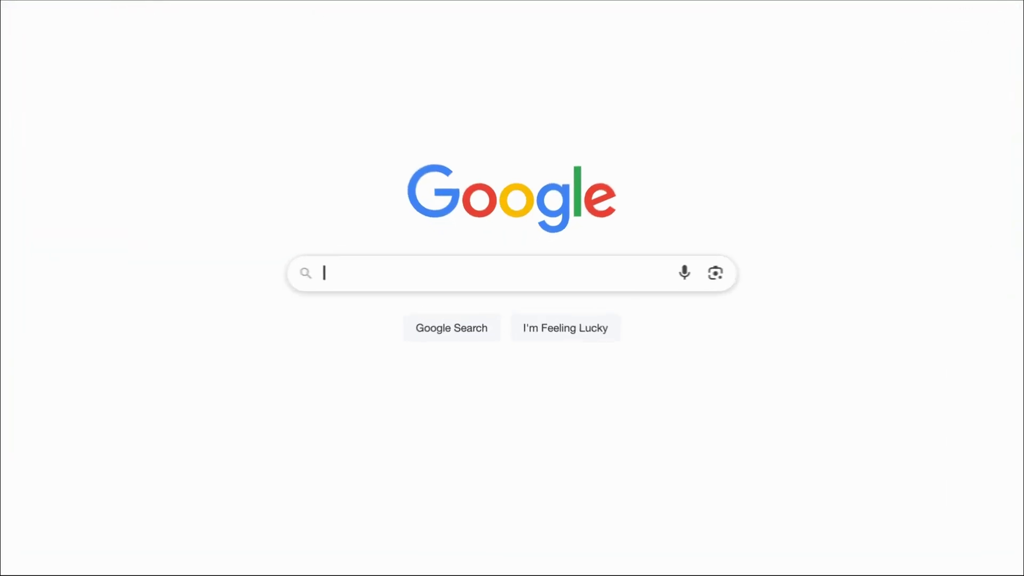
Search Google for 'flixier' to reach the Flixier homepage
type("flixier")
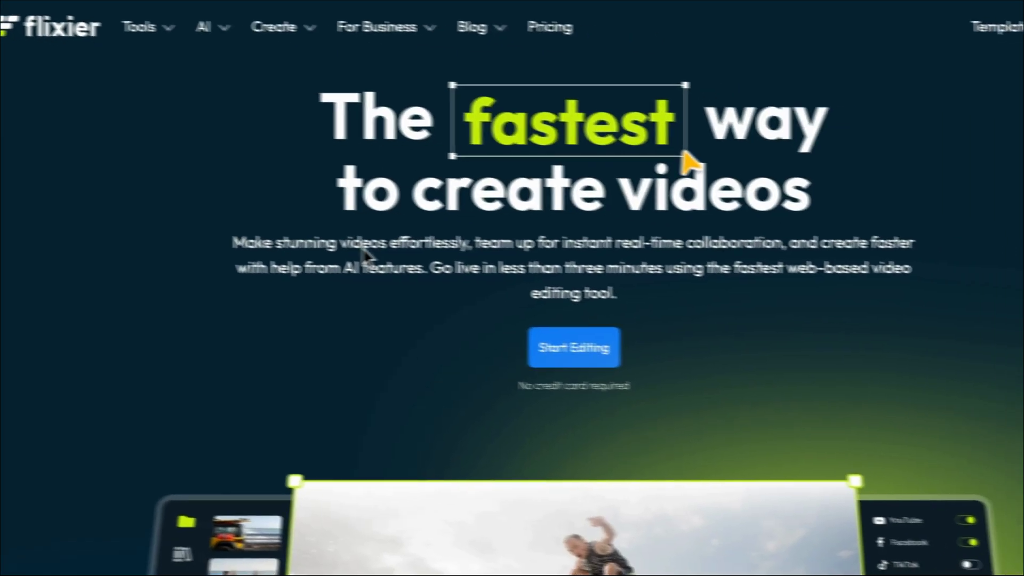
left_click(573, 347)
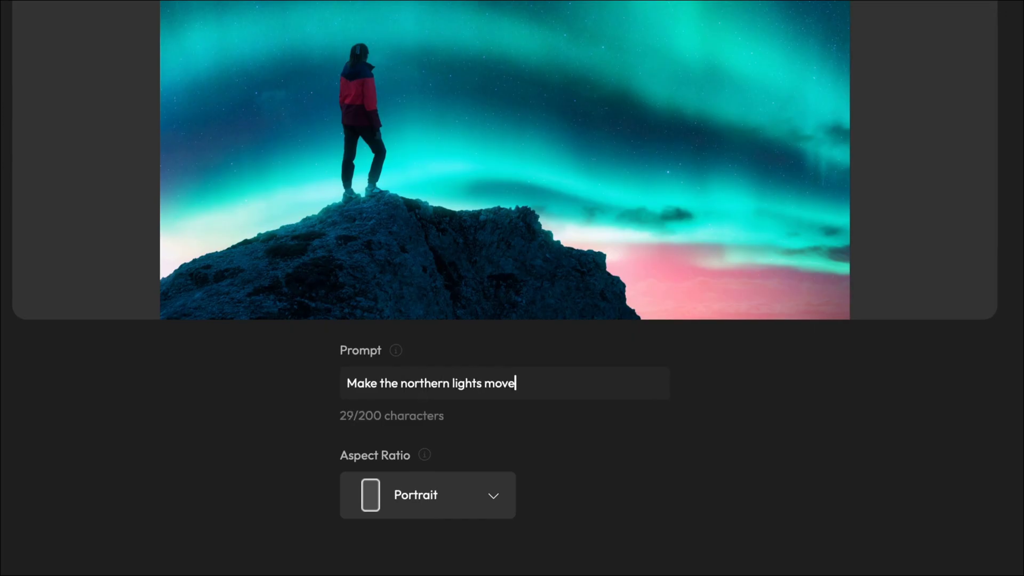
Finish the prompt with 'and the person slowly looking up at the sky' and show aspect ratio choices
type("and the person slowly")
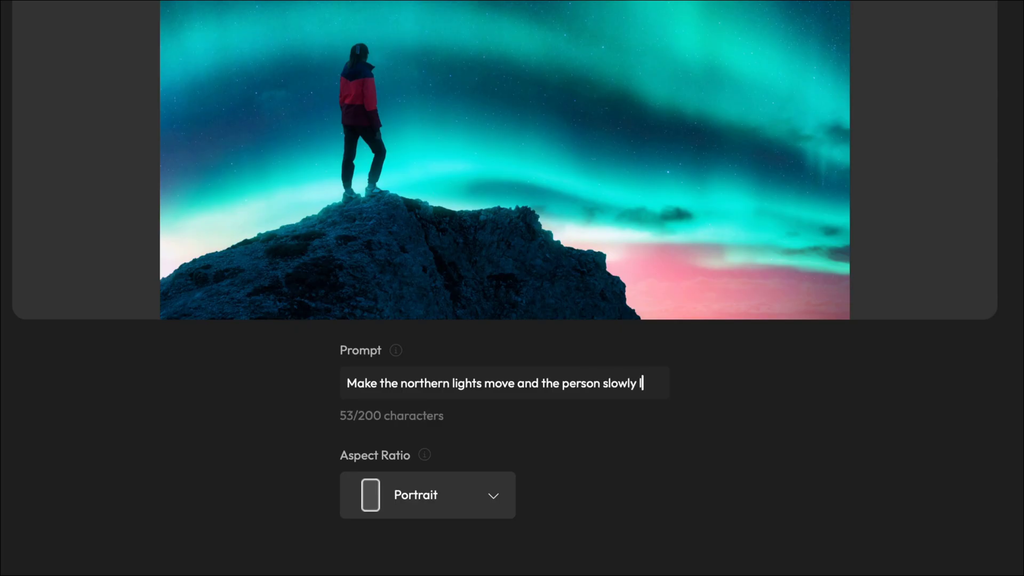
type("looking up")
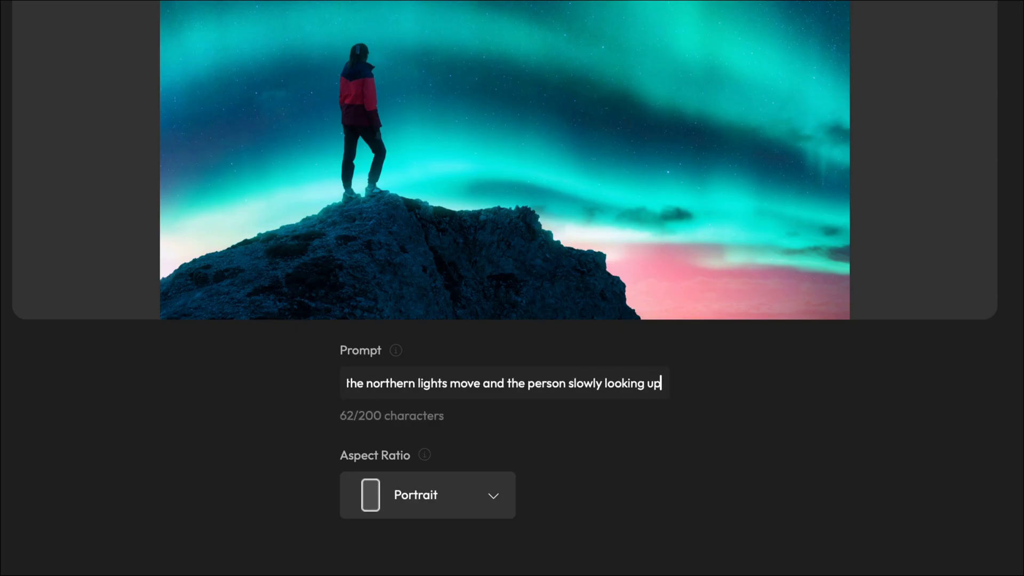
type("at the sky")
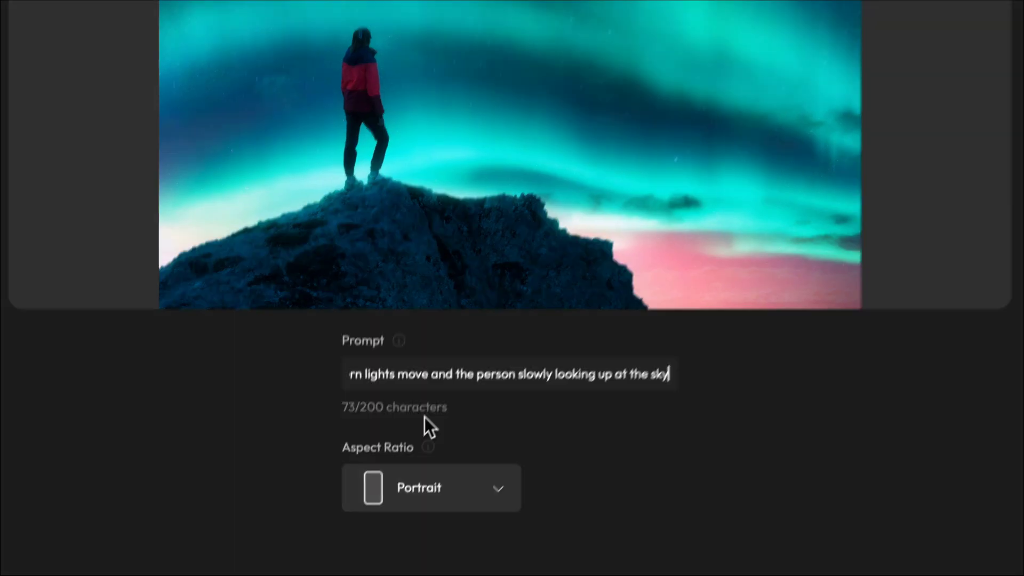
left_click(431, 487)
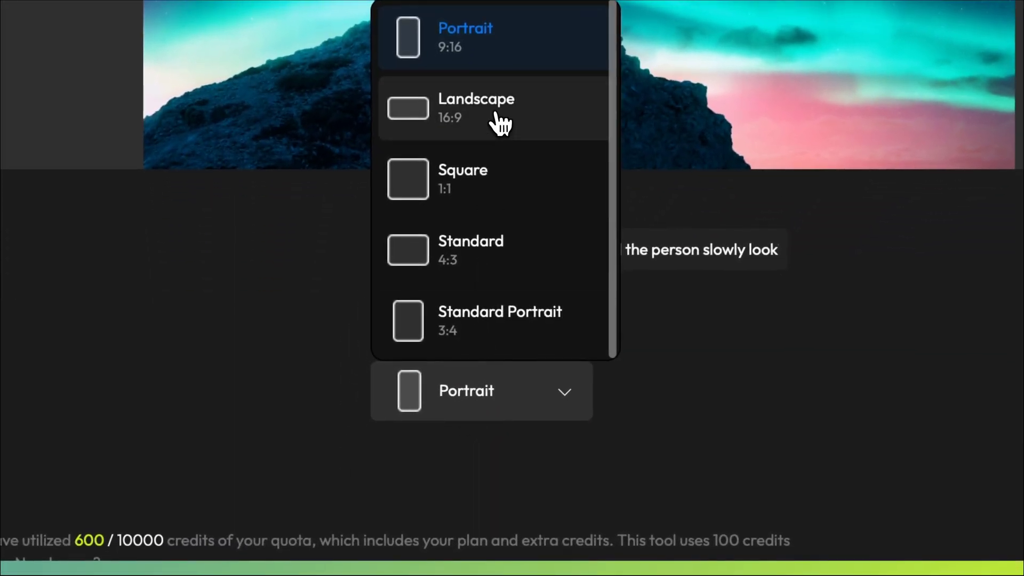
Generate the video in Landscape 16:9 from the northern lights photo and prompt
left_click(476, 108)
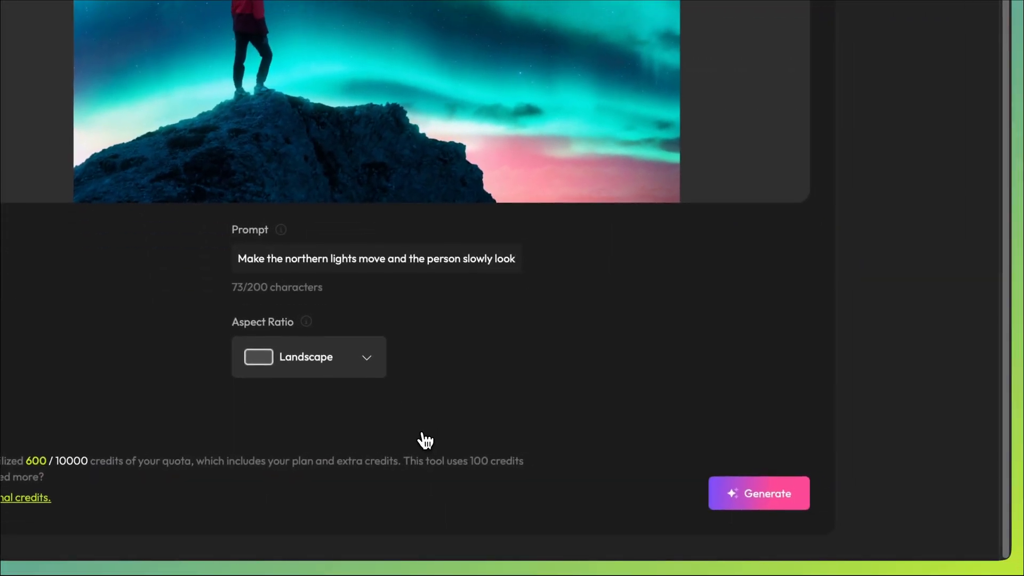
left_click(760, 492)
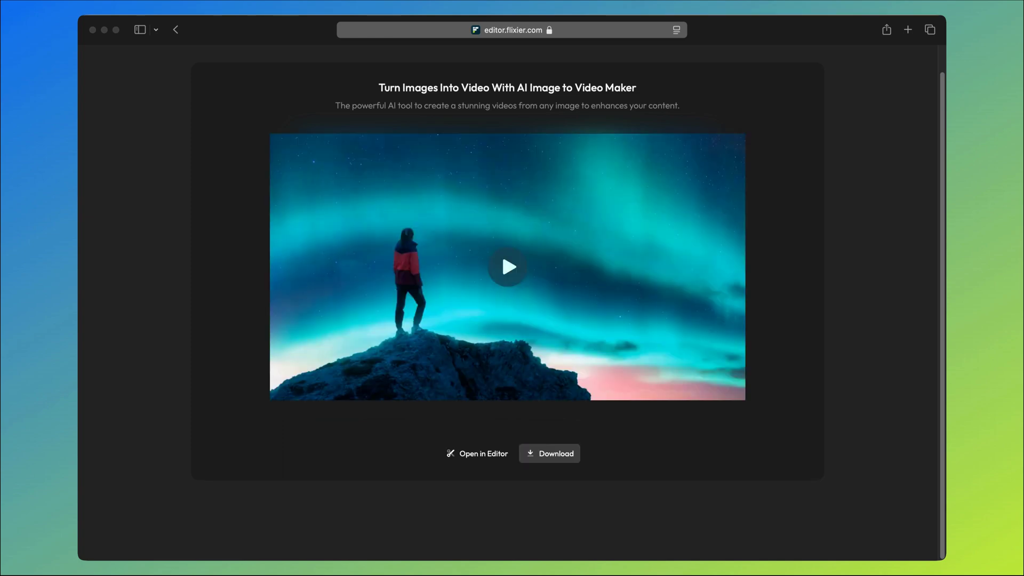
Play back the generated five-second northern lights clip and download it
left_click(508, 267)
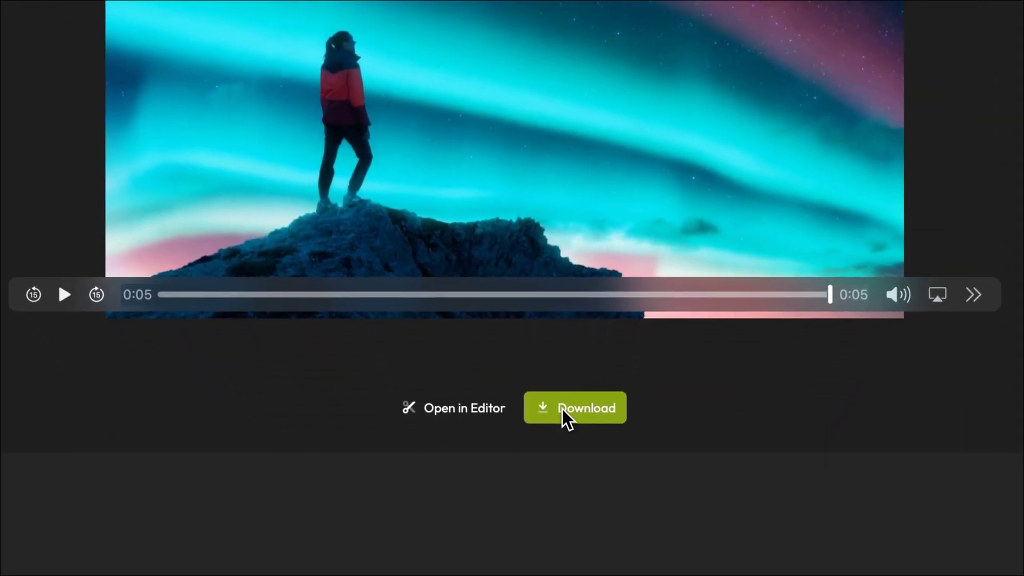
left_click(464, 408)
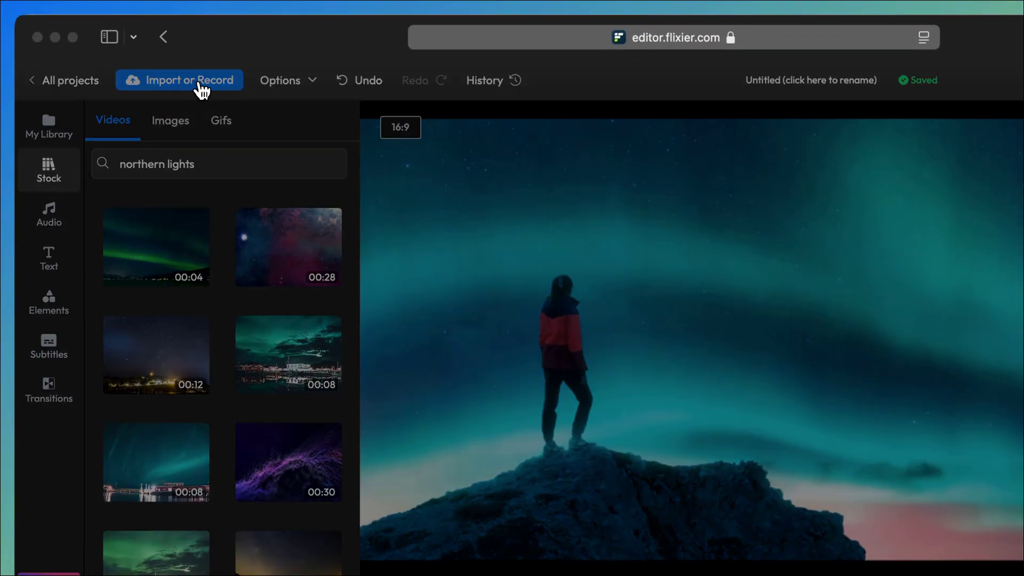
Add a Text to Speech voiceover 'As twilight descends…' beneath the northern lights clip
left_click(179, 80)
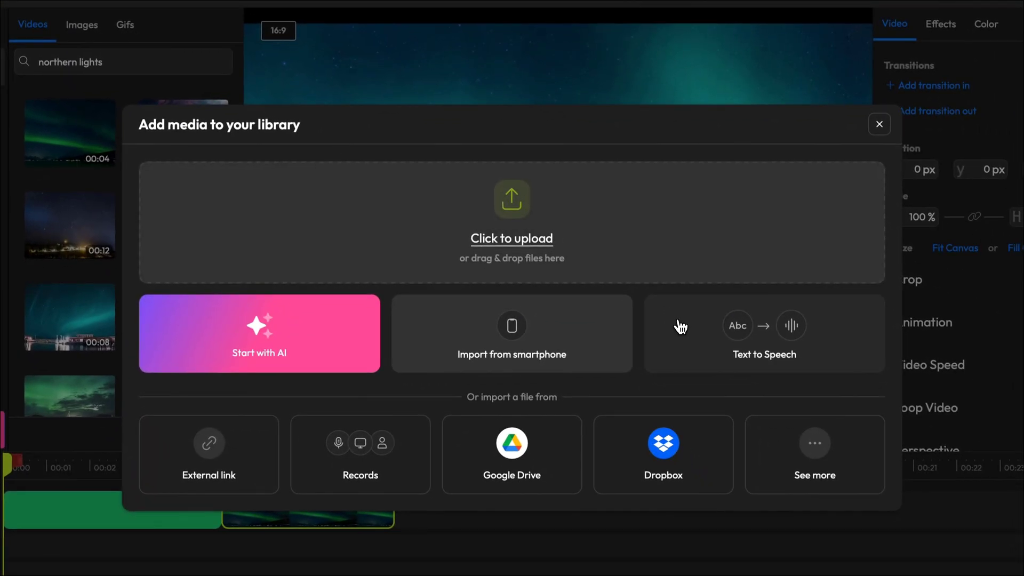
left_click(763, 333)
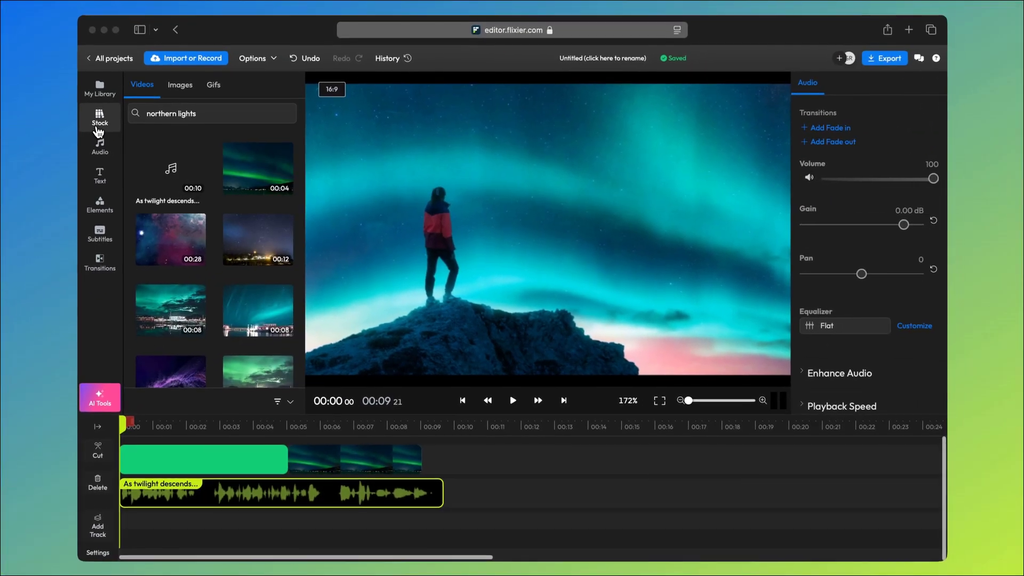
Generate subtitles from the 'As twilight descends…' voiceover clip on the timeline
left_click(100, 144)
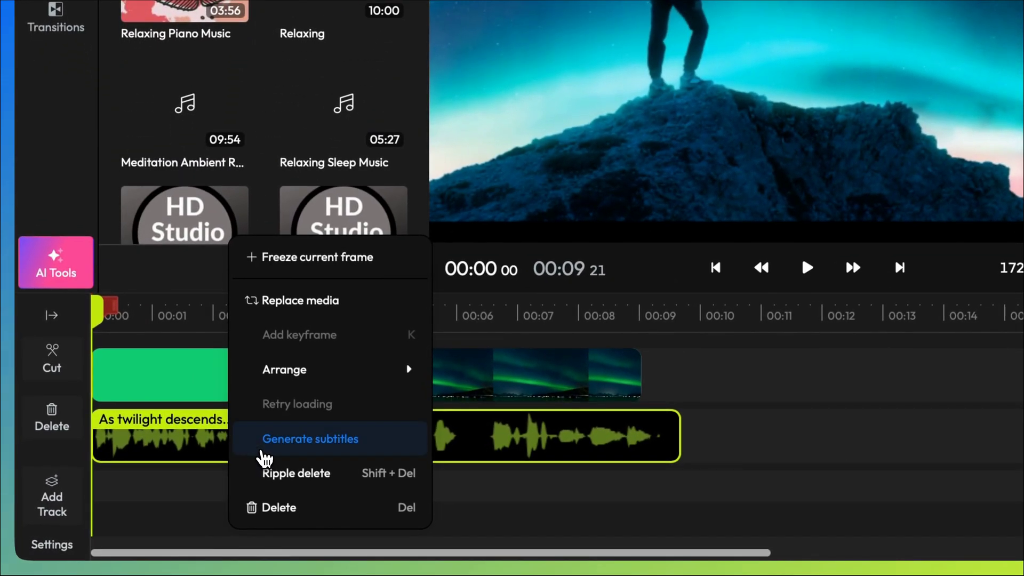
left_click(309, 439)
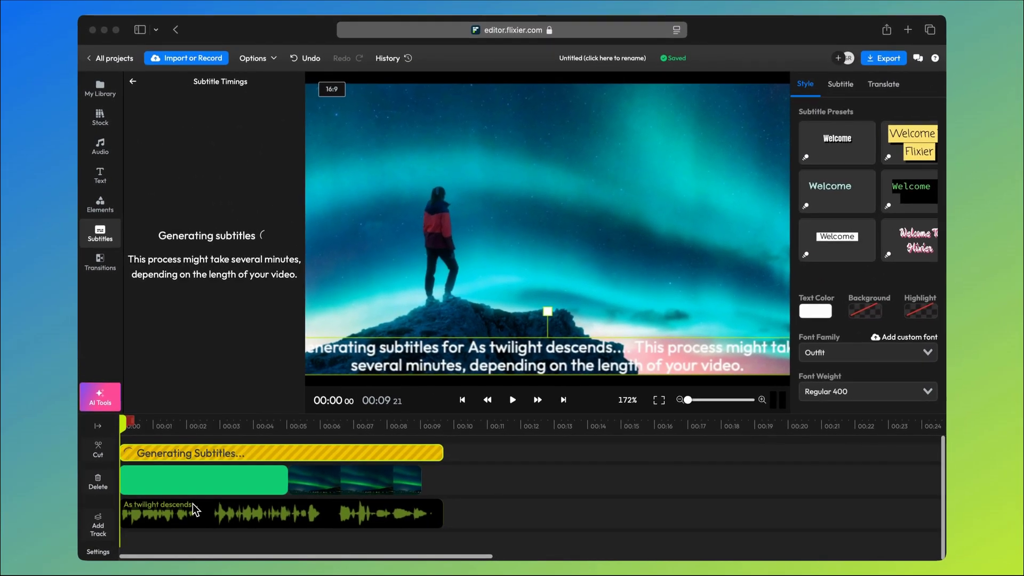